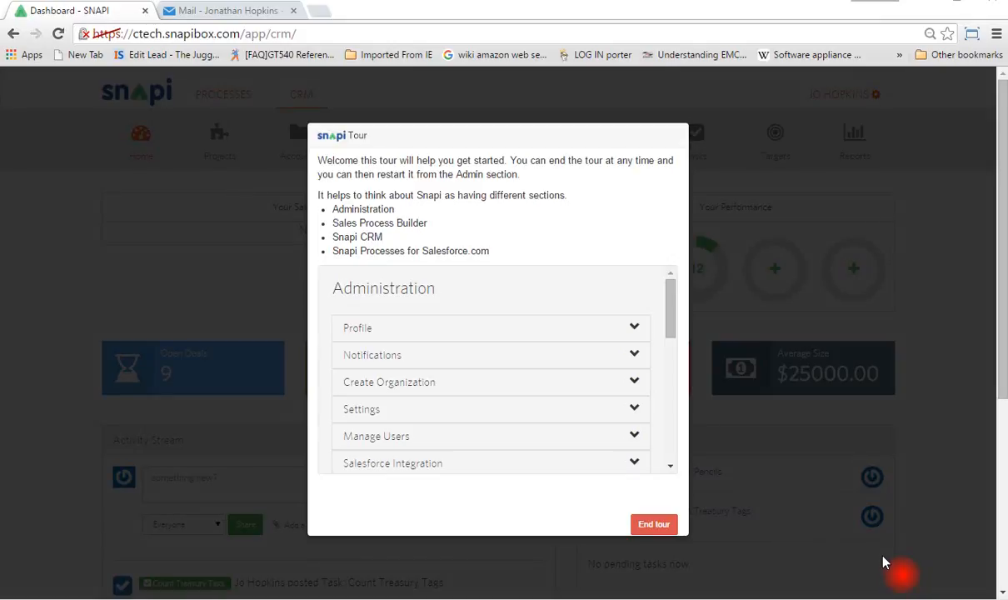
{"action": "mouse_move", "coordinate": [587, 541]}
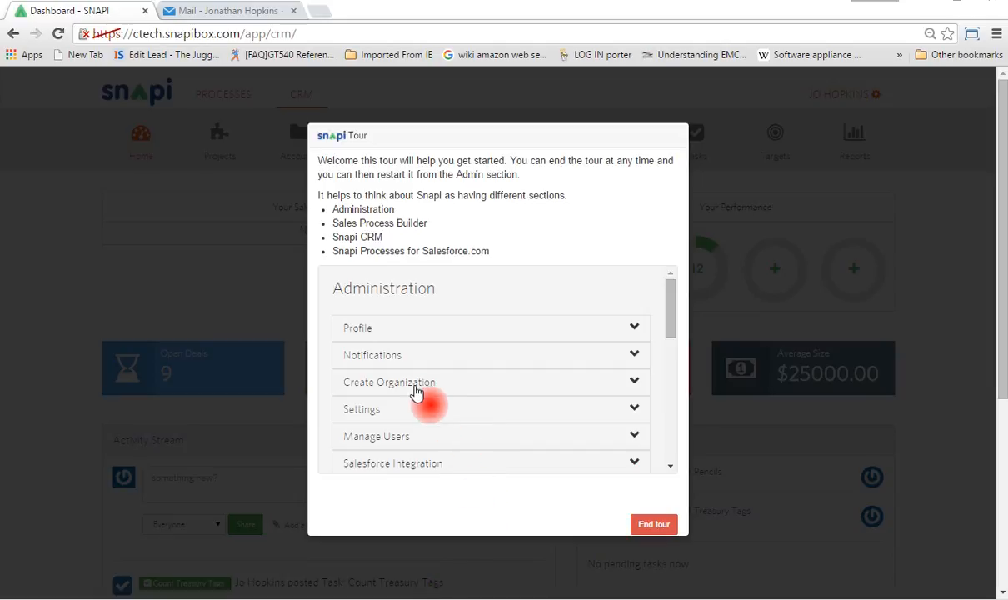
- Open the tour's Create Organization step, then advance it twice until the tour returns to the dashboard
{"action": "left_click", "coordinate": [226, 140]}
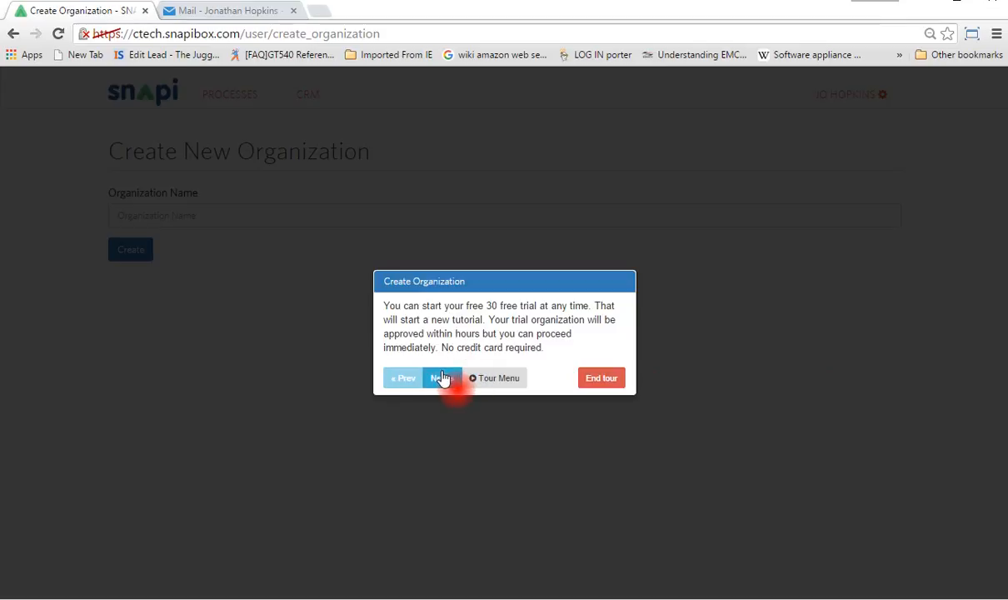
{"action": "left_click", "coordinate": [442, 378]}
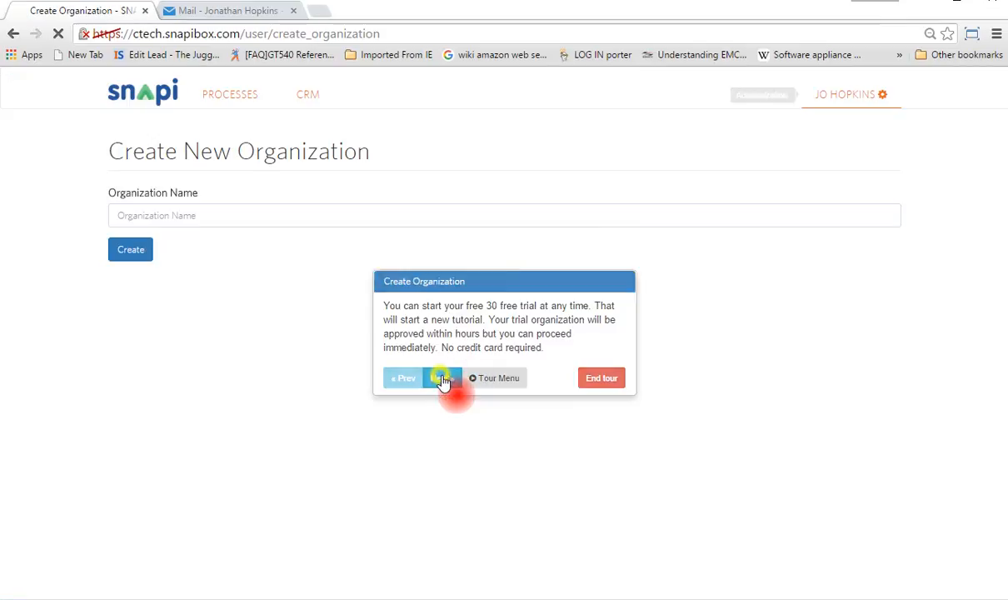
{"action": "left_click", "coordinate": [443, 377]}
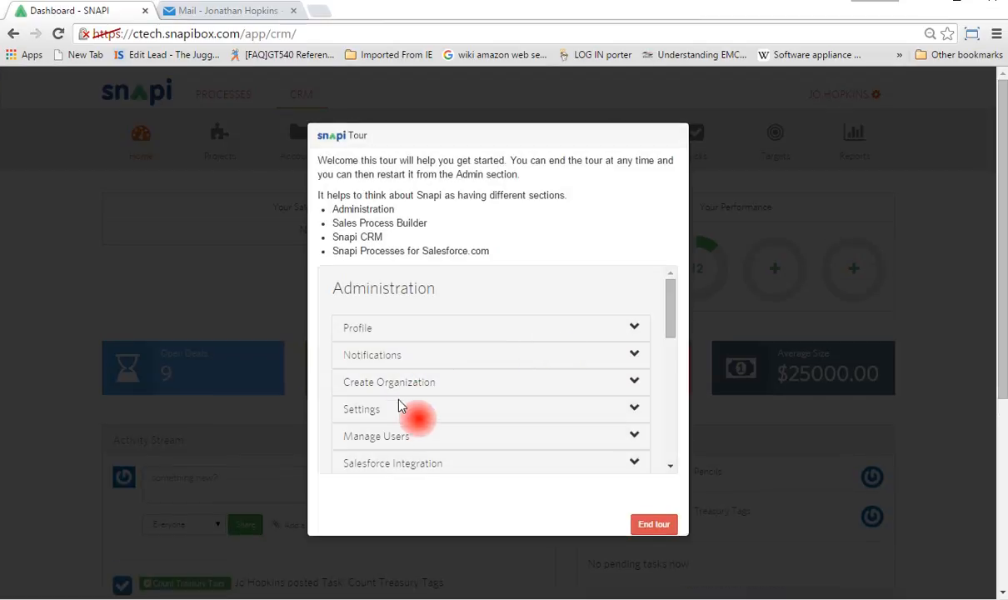
{"action": "mouse_move", "coordinate": [389, 395]}
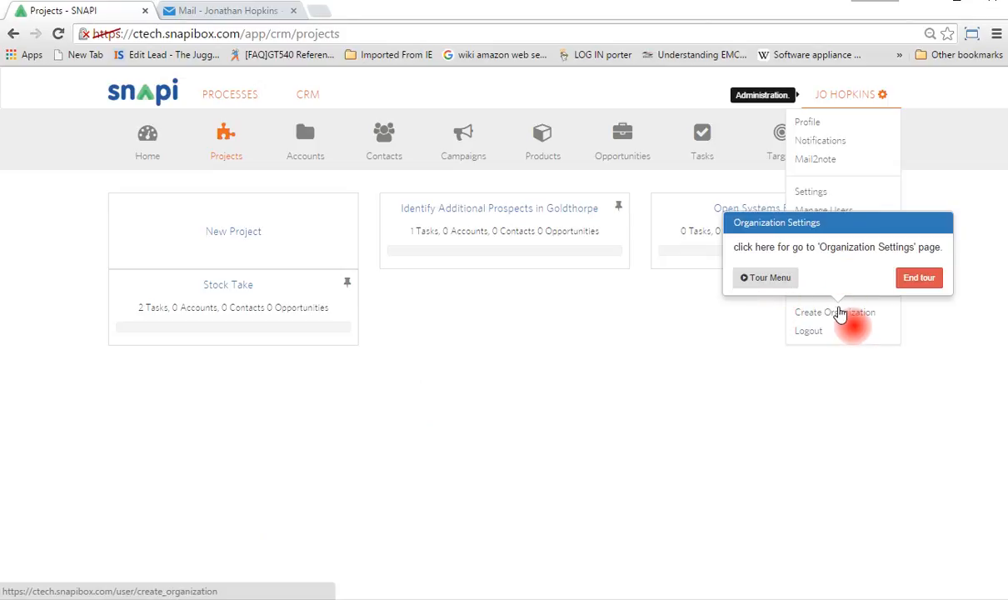
- Choose Create Organization from the admin dropdown to reach the Create New Organization page
{"action": "left_click", "coordinate": [834, 312]}
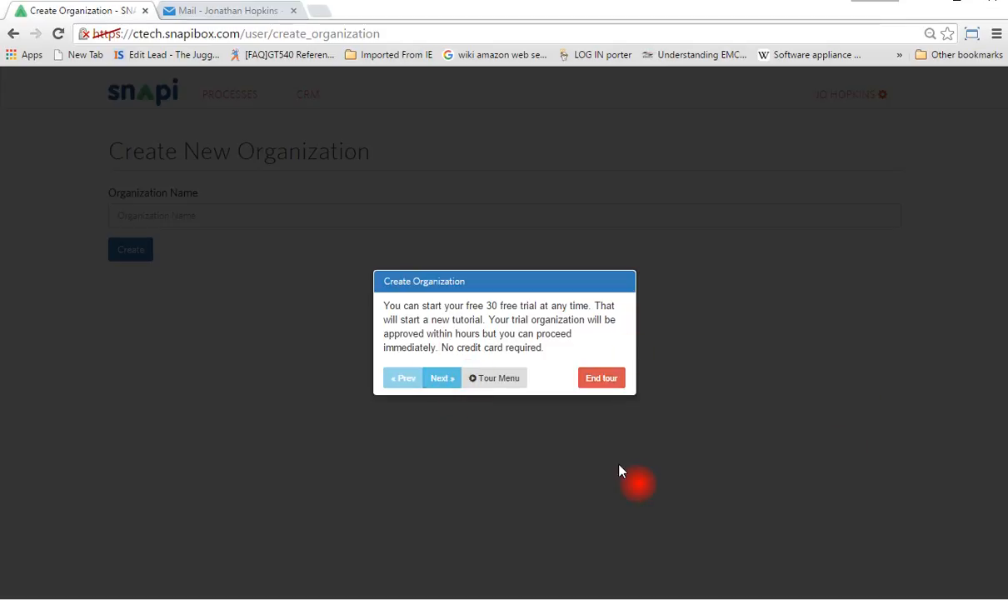
{"action": "mouse_move", "coordinate": [608, 468]}
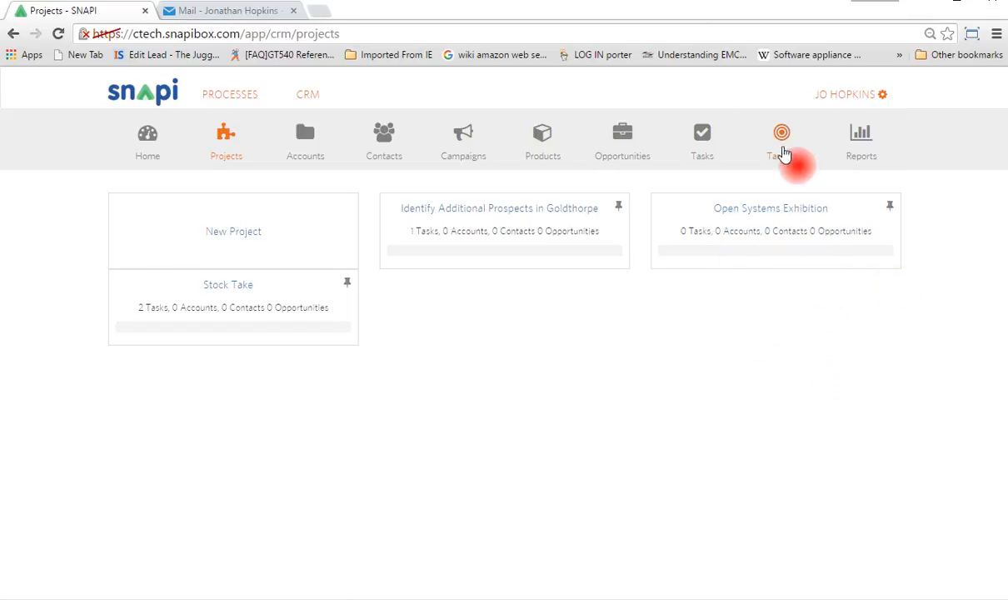
- Open Create Organization from the JO HOPKINS user menu, showing an empty form with no tour
{"action": "left_click", "coordinate": [849, 93]}
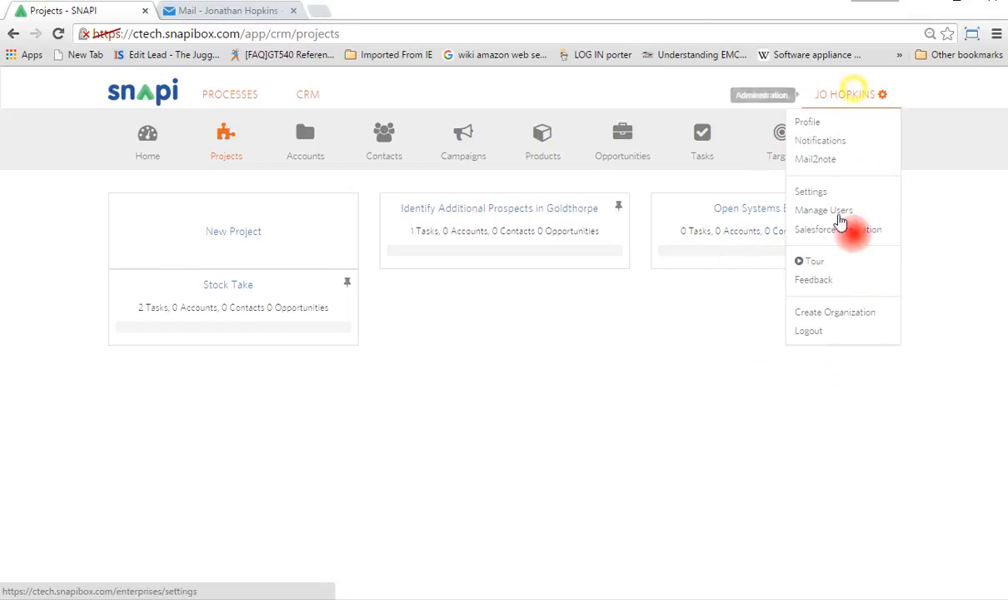
{"action": "left_click", "coordinate": [834, 312]}
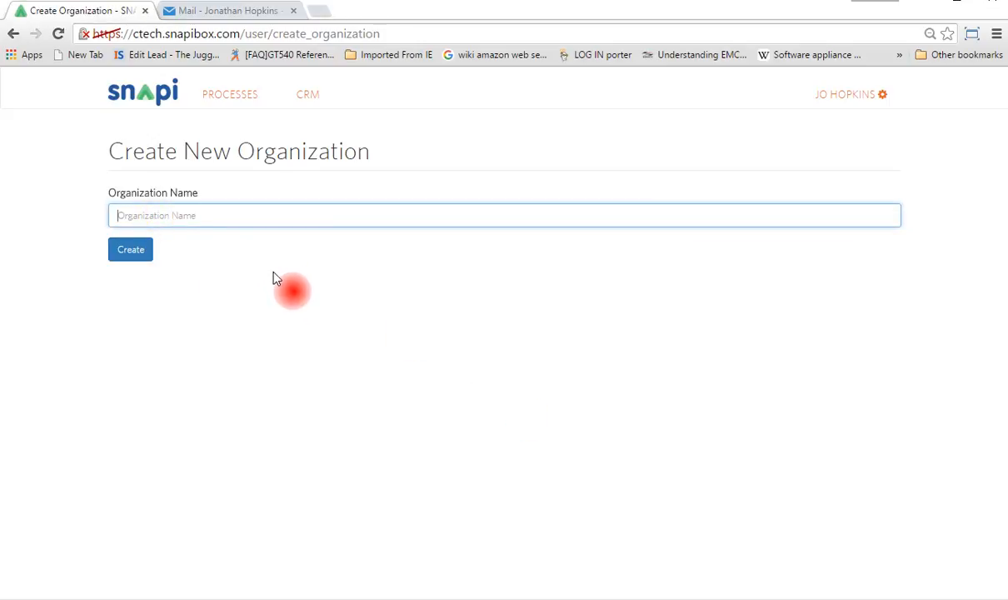
{"action": "mouse_move", "coordinate": [280, 285]}
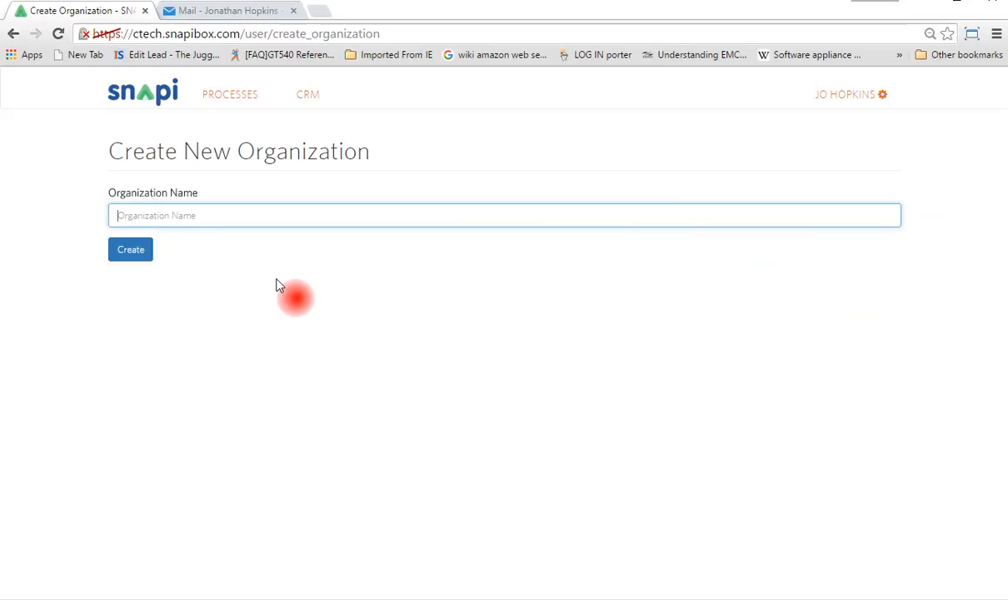